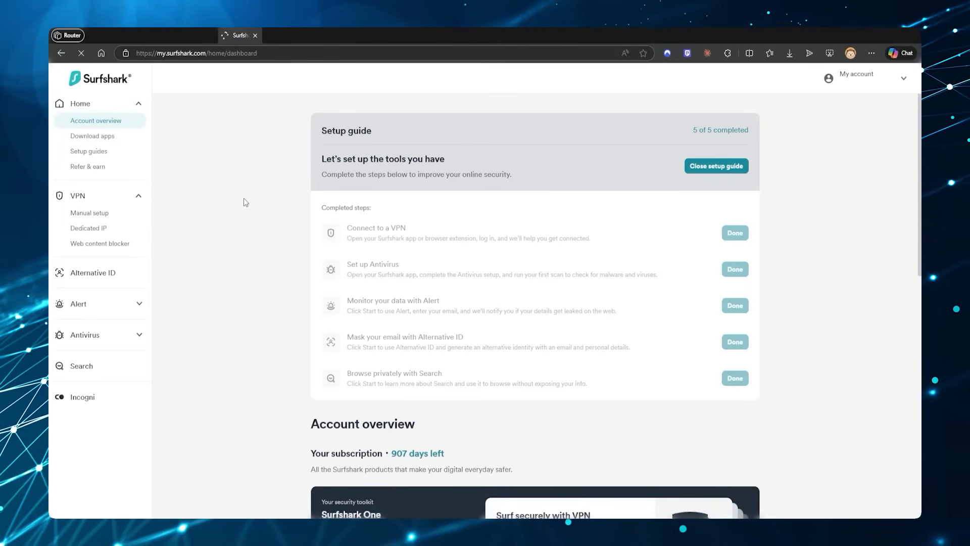
- Reach the manual router setup and switch from Credentials to the Locations list
left_click(88, 213)
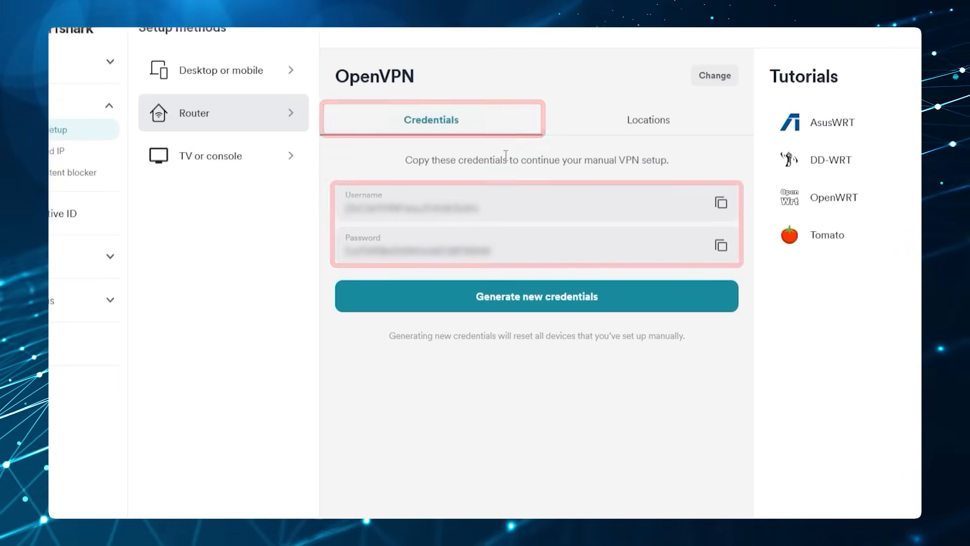
left_click(648, 119)
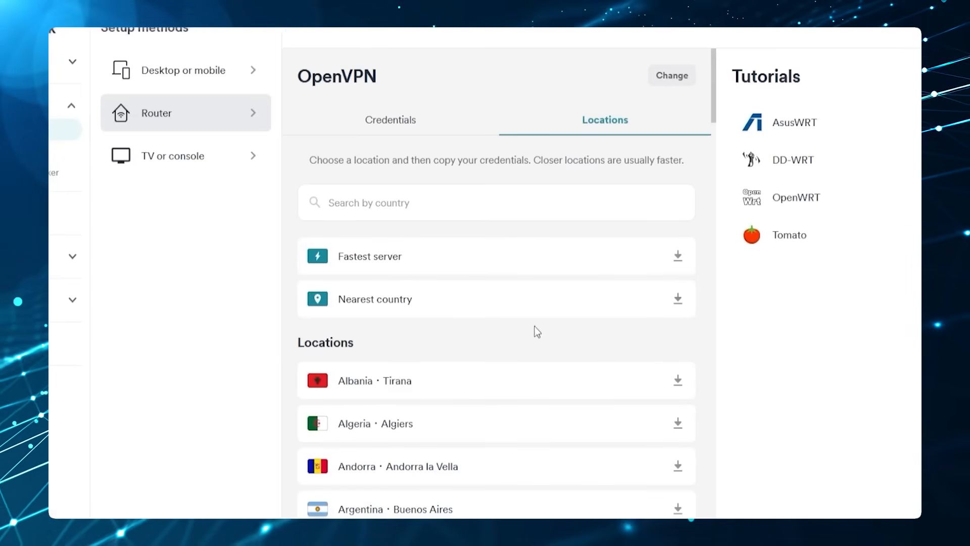
- Download the UDP .ovpn configuration file for the Albania · Tirana server
scroll("down", 3)
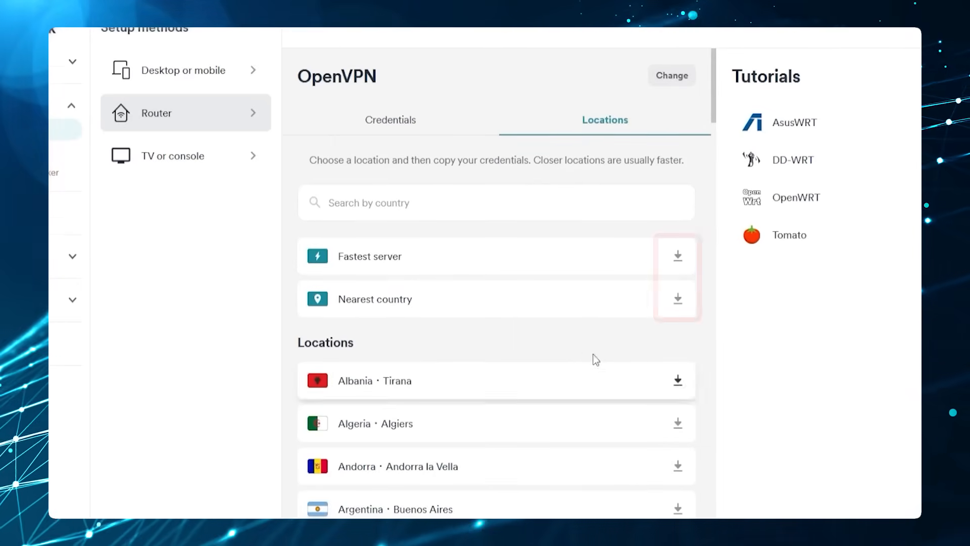
left_click(677, 380)
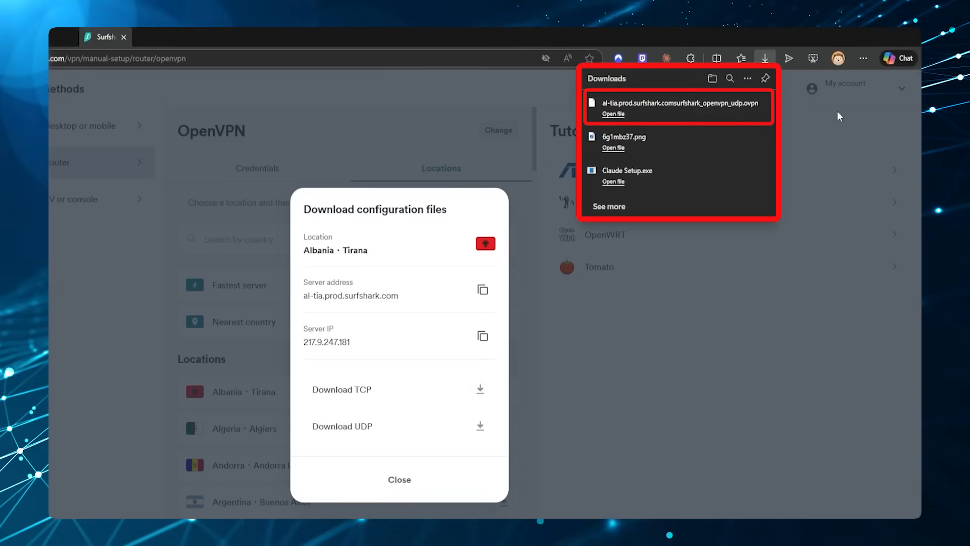
mouse_move(802, 128)
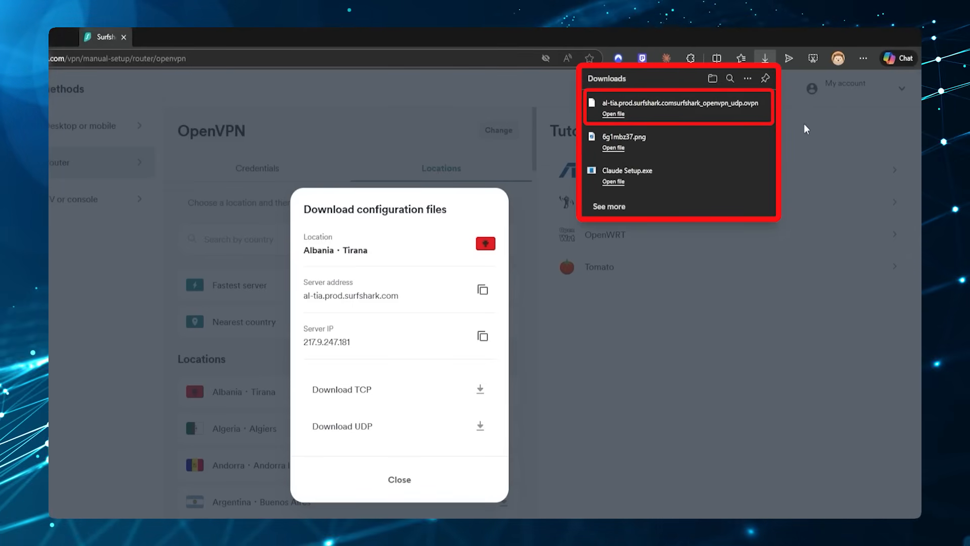
left_click(399, 479)
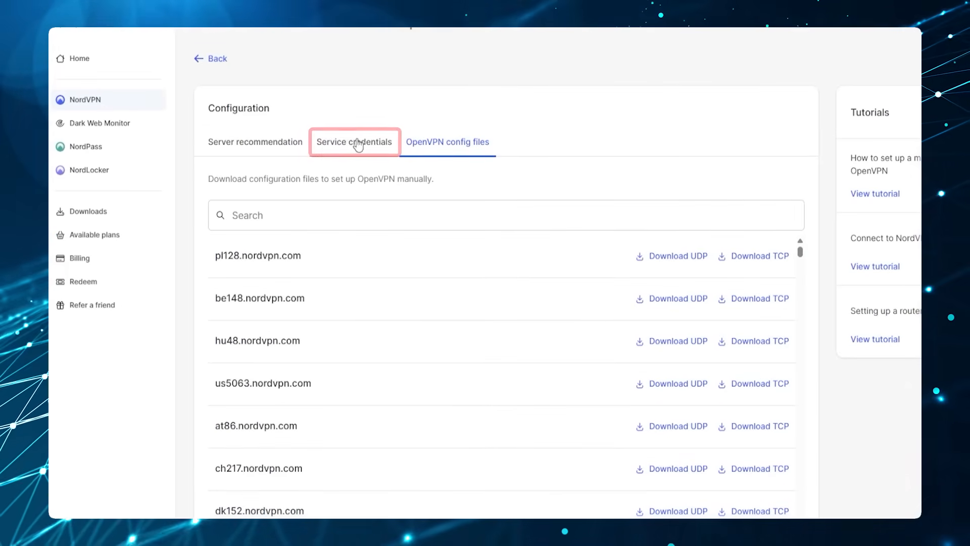
- Show the NordVPN Service credentials for manual OpenVPN setup
left_click(448, 141)
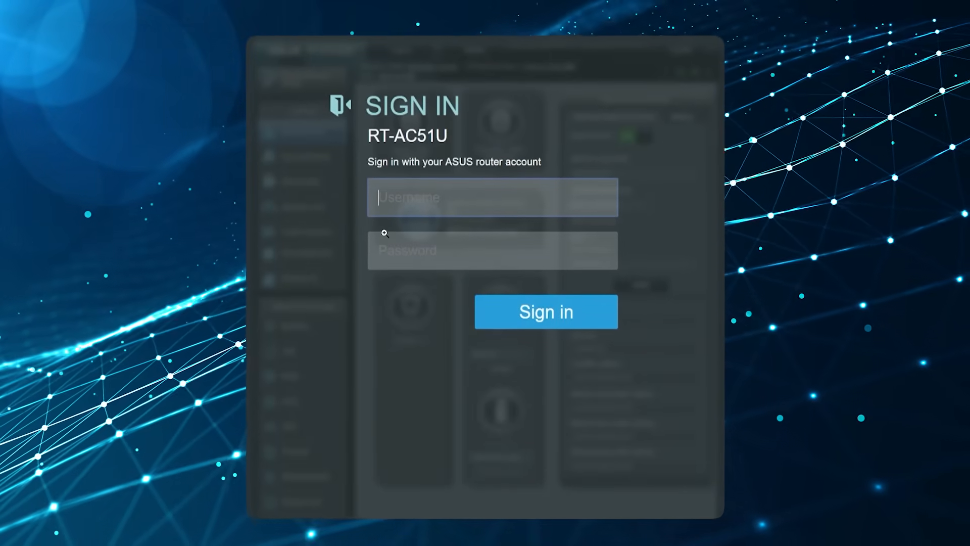
- Sign in to the ASUS router and reach the VPN Client page with its empty server list
left_click(544, 312)
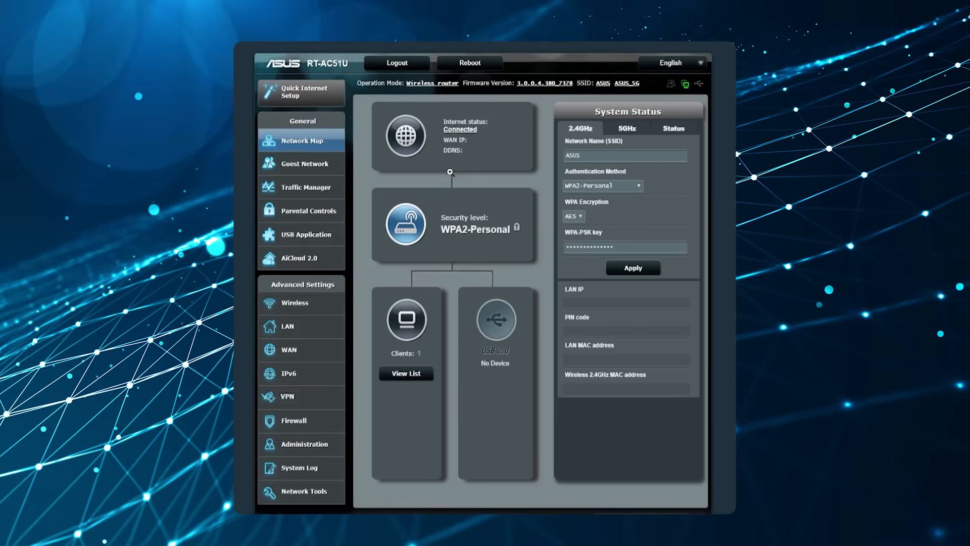
left_click(299, 396)
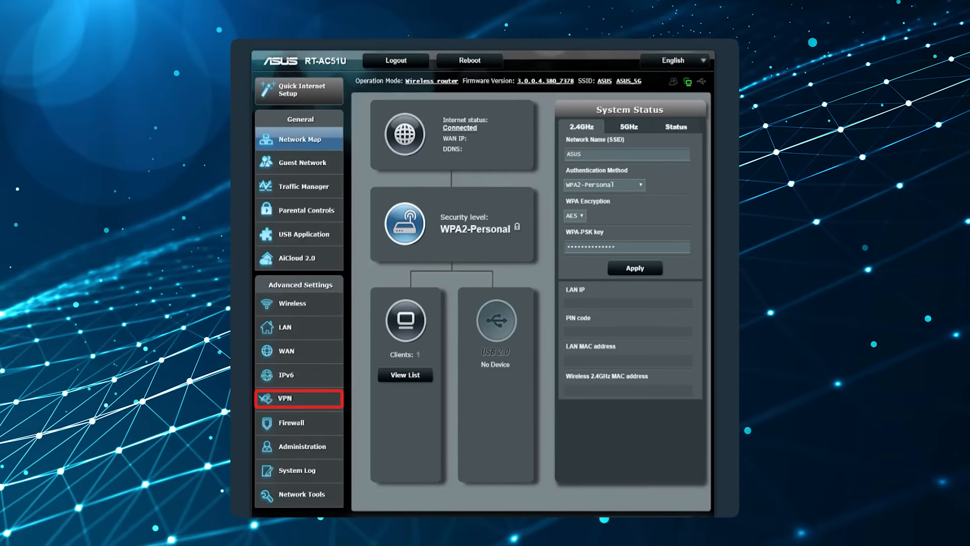
left_click(299, 398)
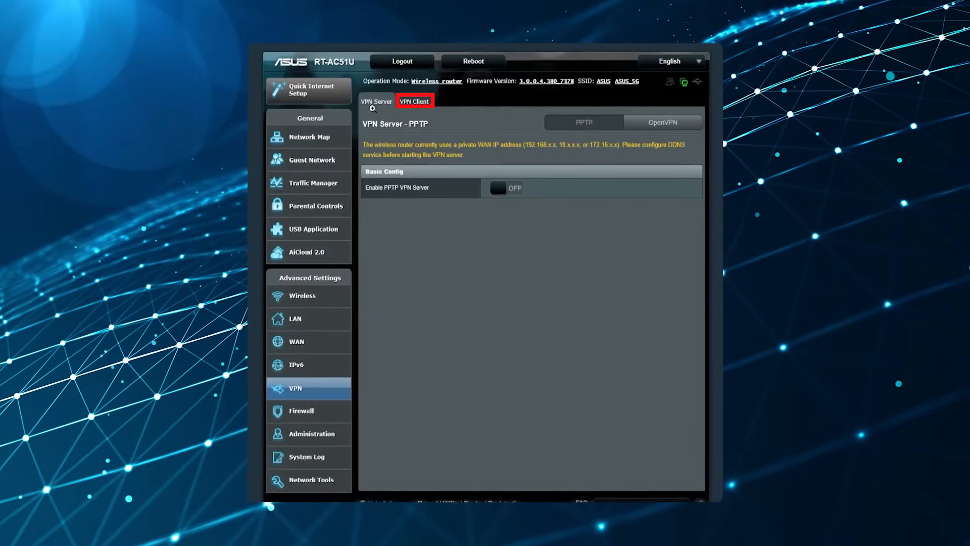
left_click(414, 102)
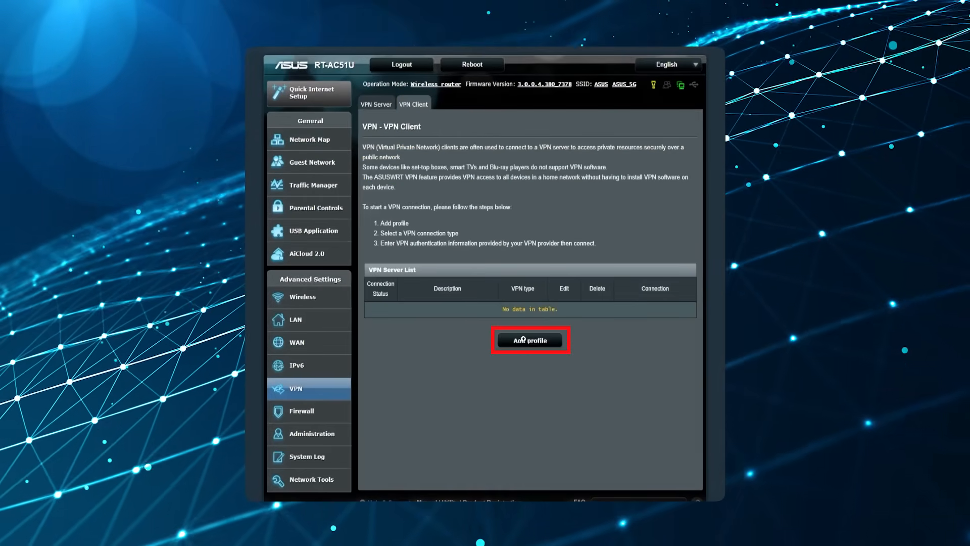
- Create an OpenVPN client profile 'Surfshark OpenVPN UDP' with credentials and the imported .ovpn file, and save it
left_click(529, 339)
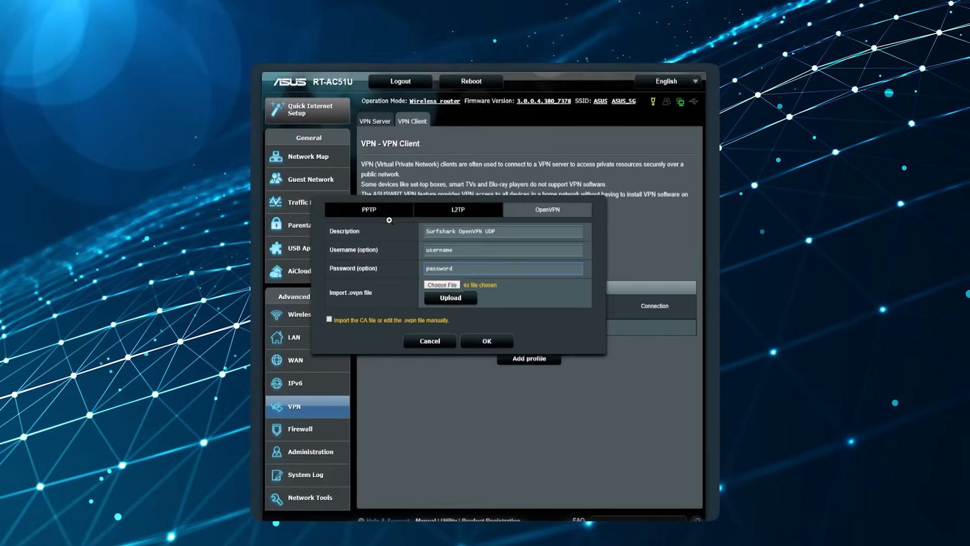
left_click(547, 206)
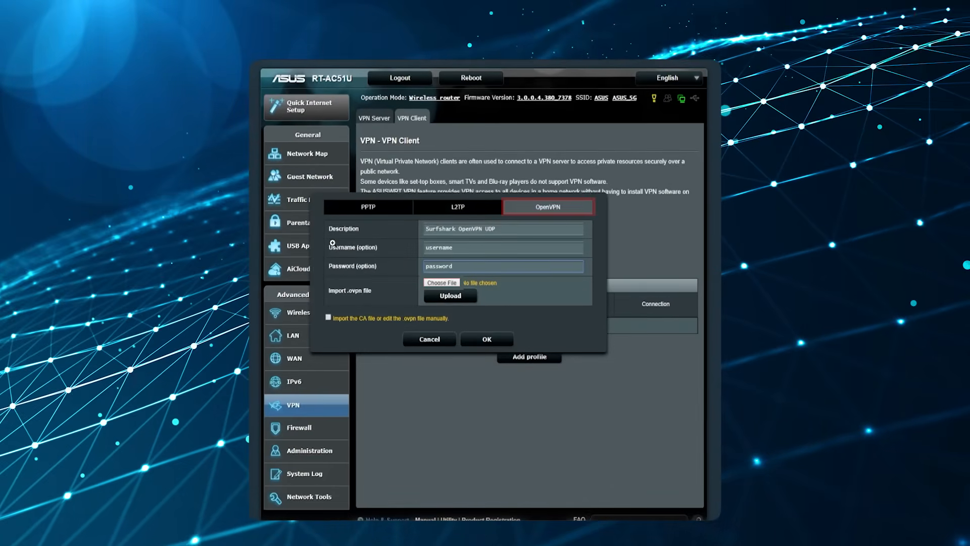
left_click(503, 226)
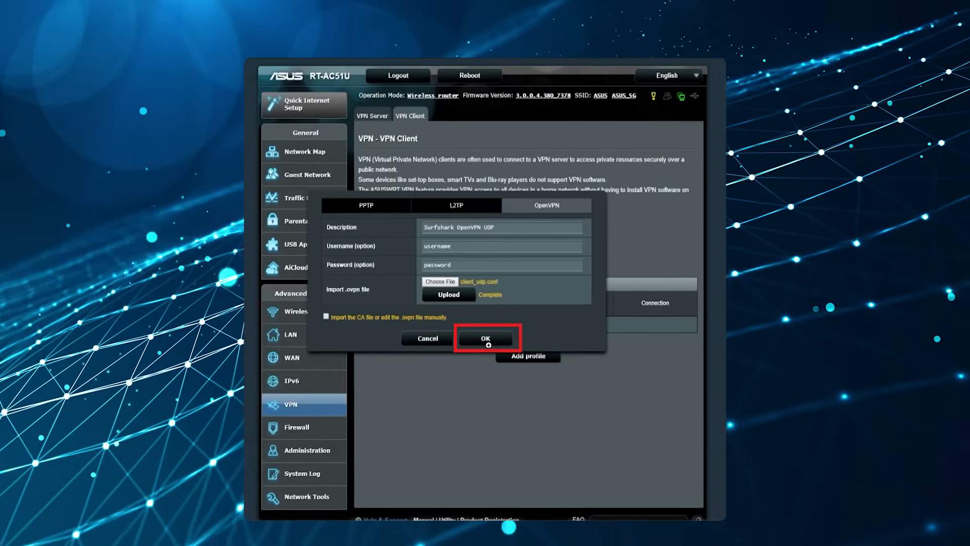
left_click(485, 337)
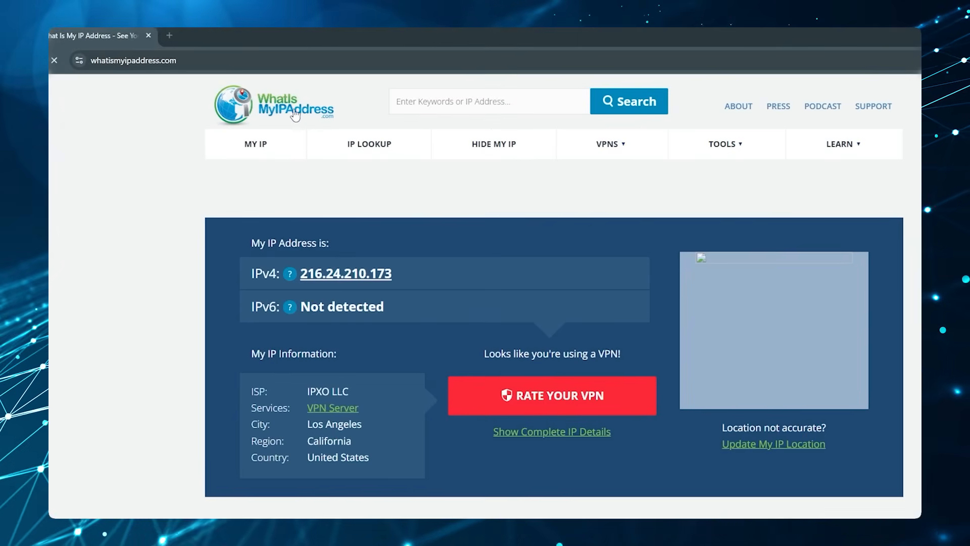
mouse_move(396, 276)
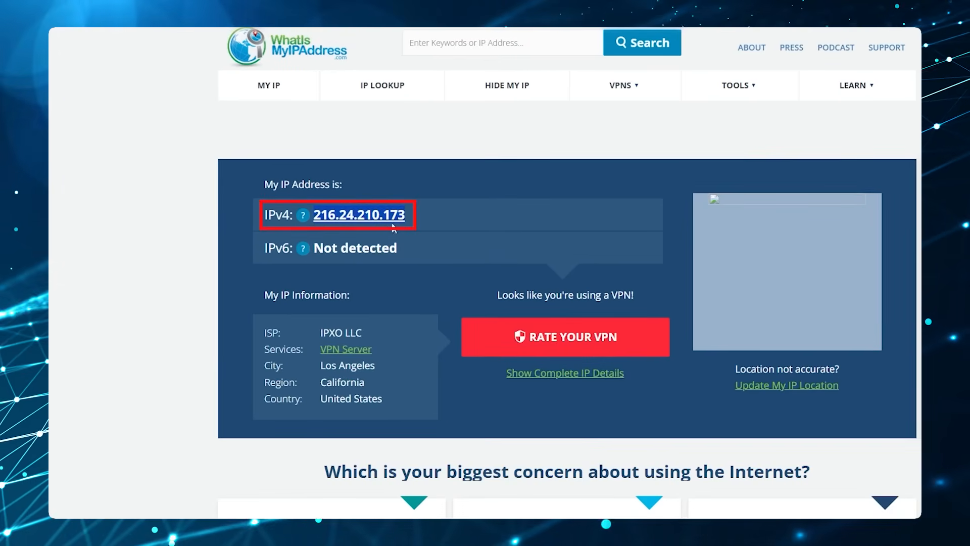
- Check that the reported IPv4 216.24.210.173 locates to Los Angeles, California, United States
scroll("down", 3)
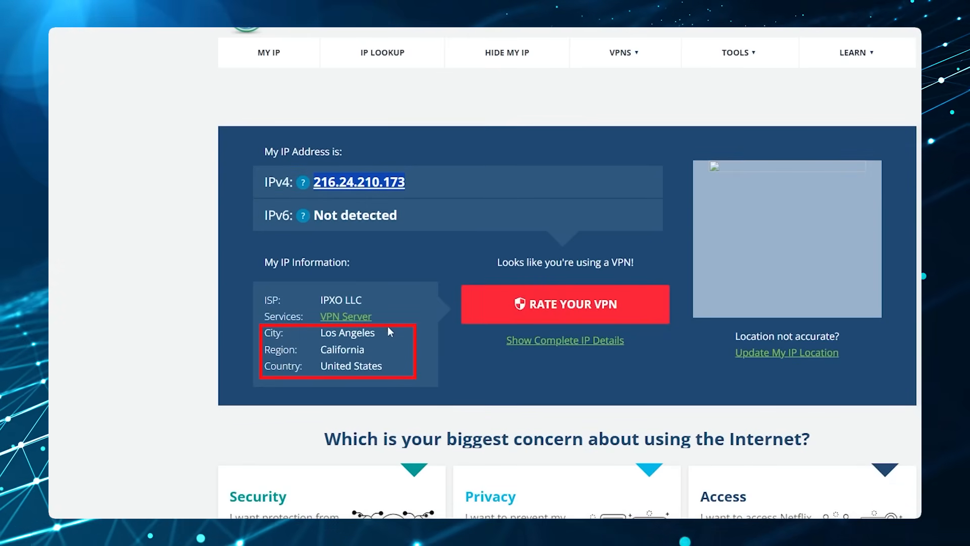
mouse_move(374, 345)
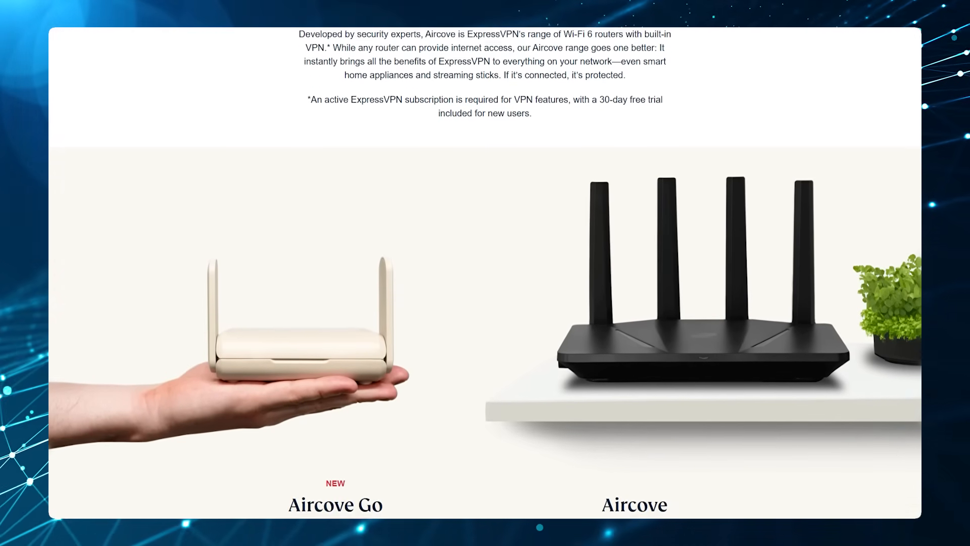
- Scroll through the Aircove and Aircove Go router models on the ExpressVPN page
scroll("down", 3)
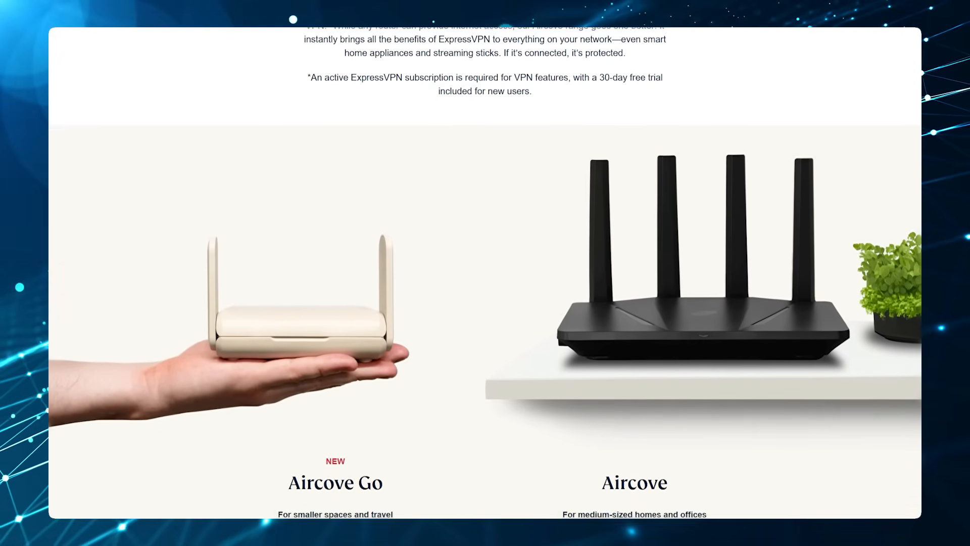
scroll("down", 3)
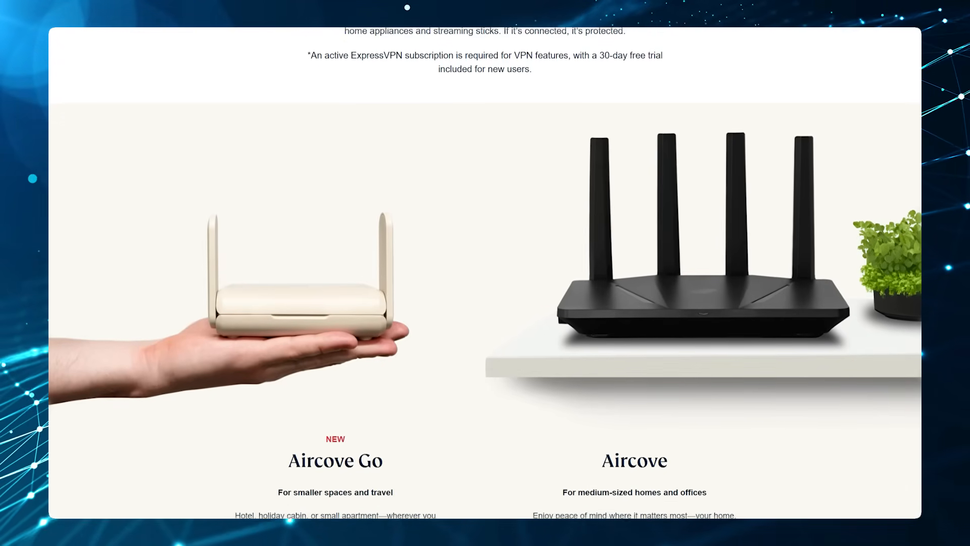
scroll("down", 3)
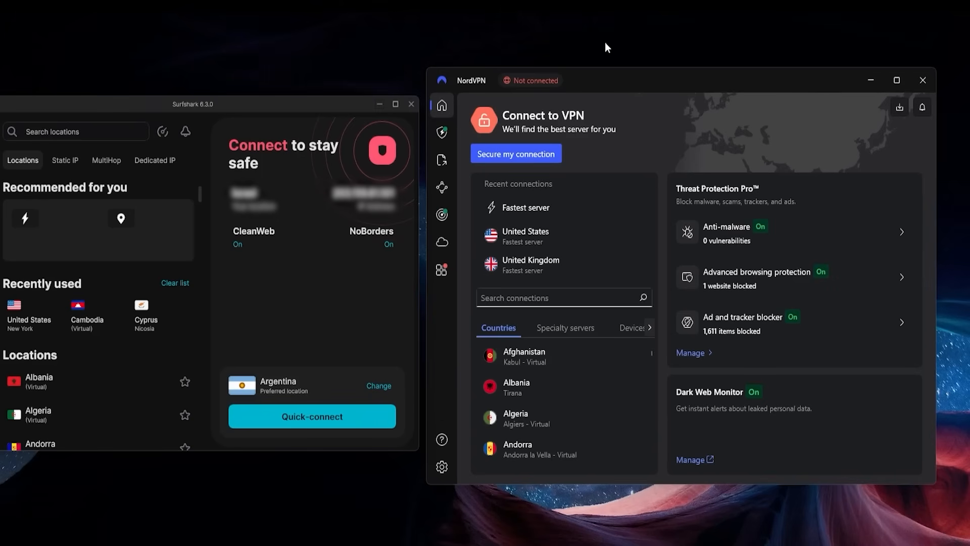
mouse_move(593, 84)
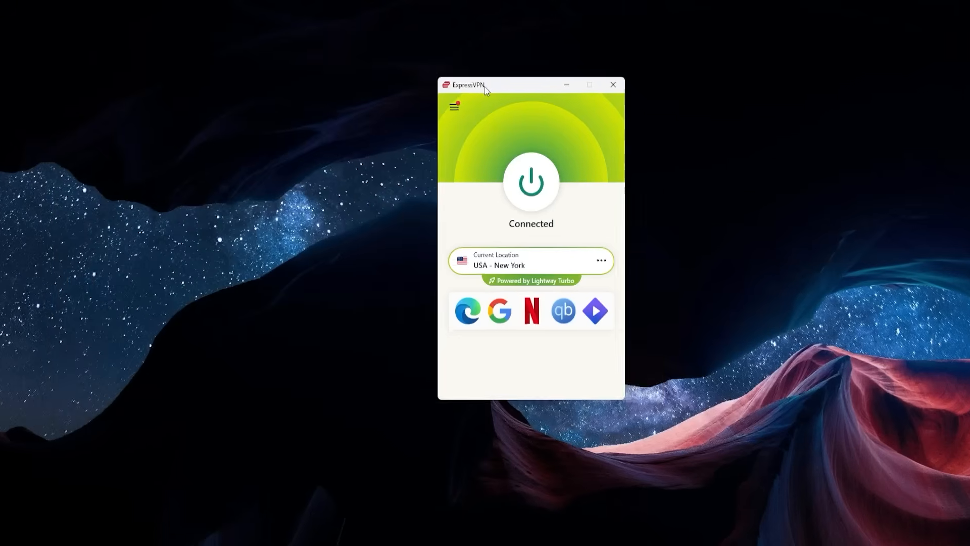
- Reposition the ExpressVPN window showing Connected to USA - New York
left_click_drag(484, 85, 402, 79)
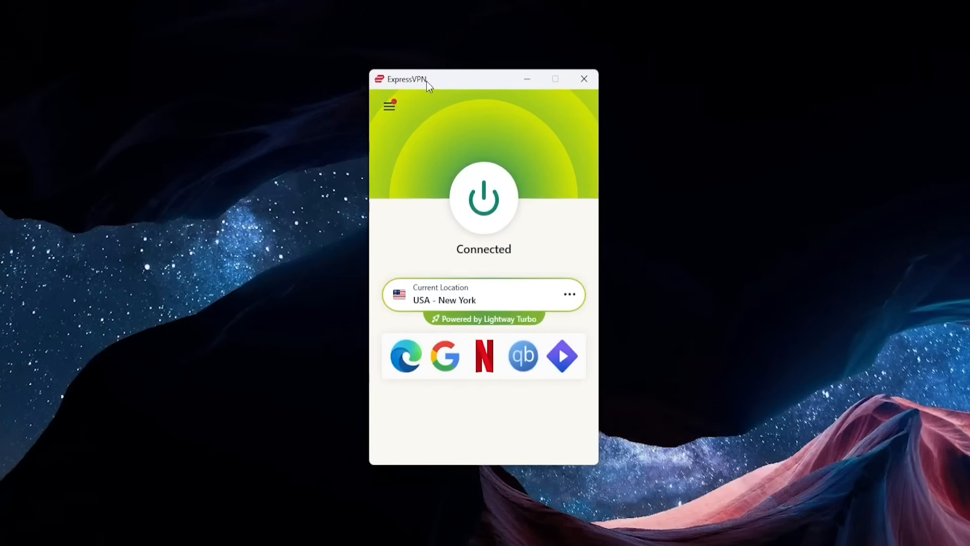